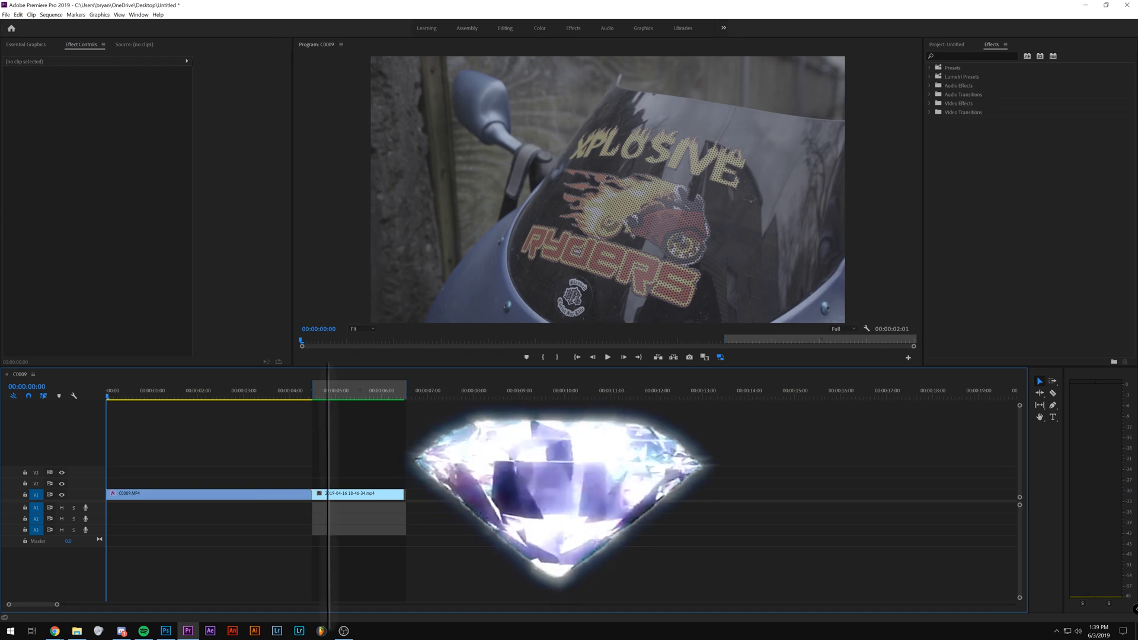
# Review the C0009 clip's Lumetri grade: contrast 76, blacks -48, saturation 105, vibrance 24
pyautogui.click(209, 493)
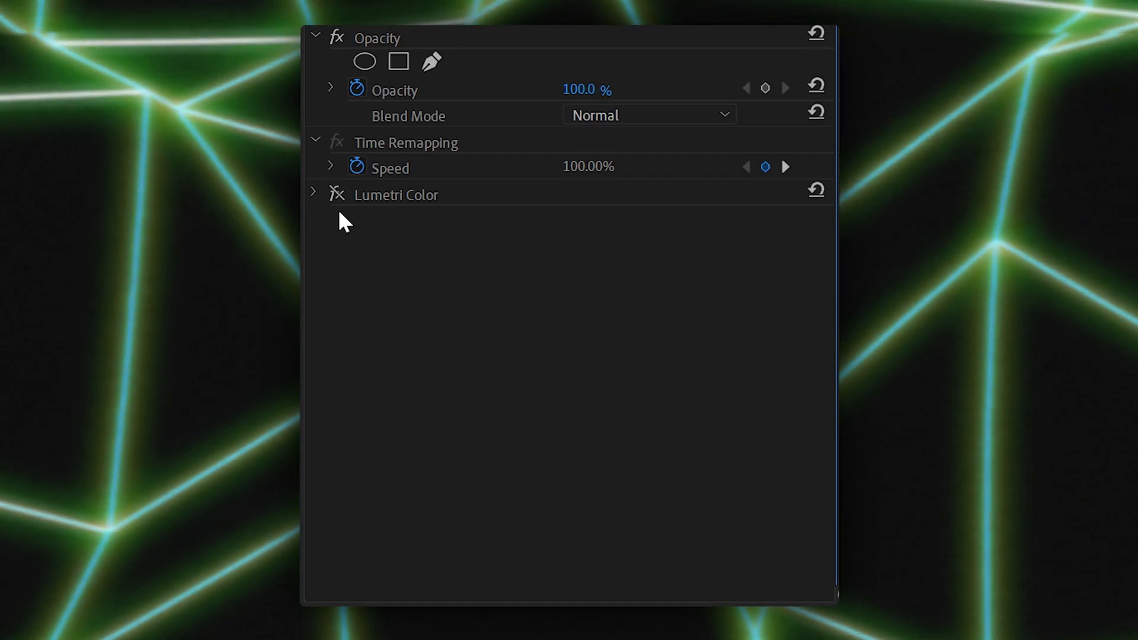
pyautogui.click(313, 192)
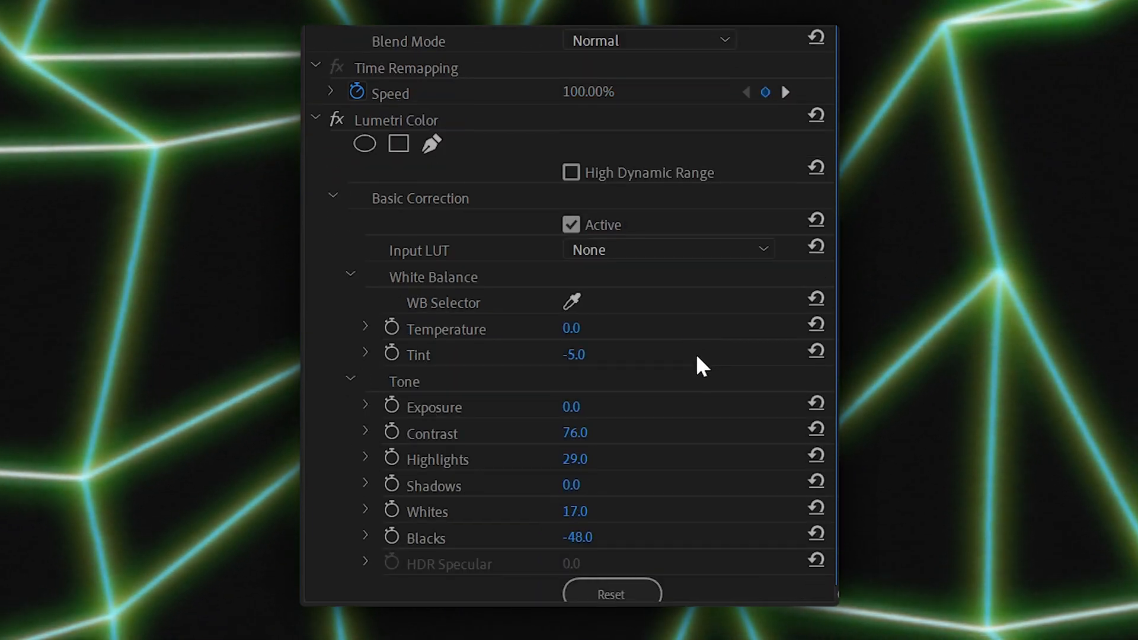
pyautogui.scroll(-3)
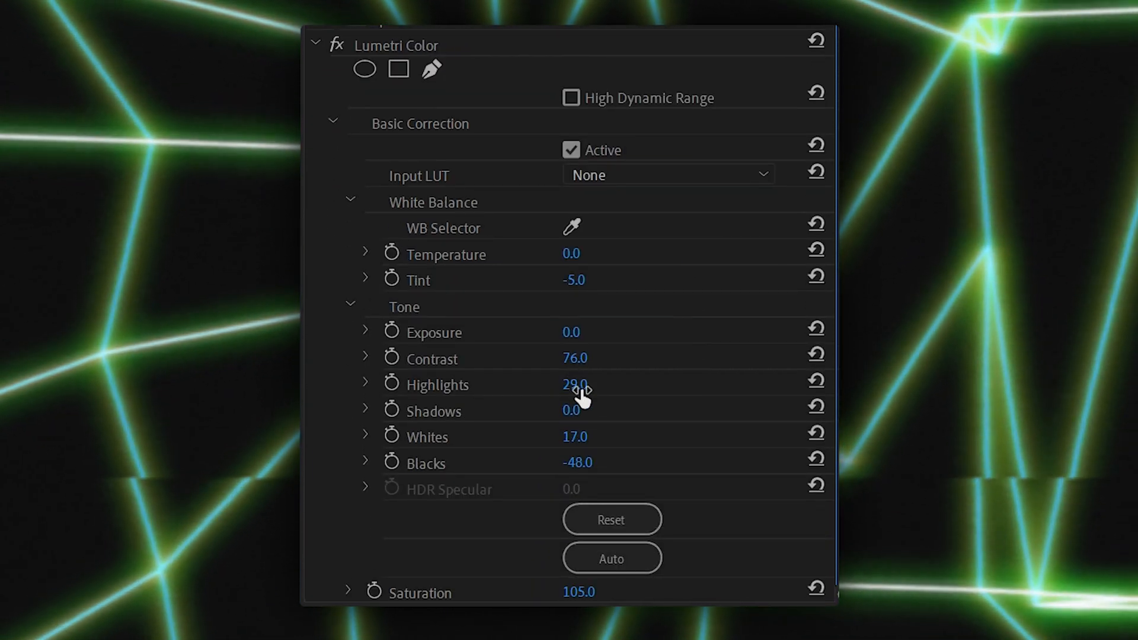
pyautogui.scroll(-3)
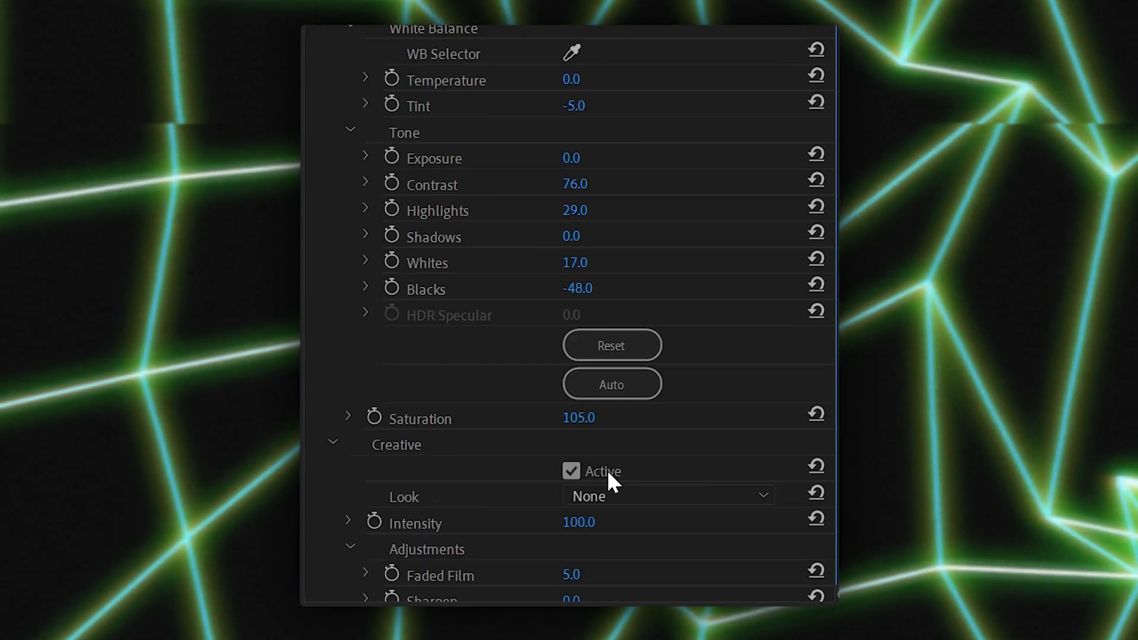
pyautogui.scroll(-3)
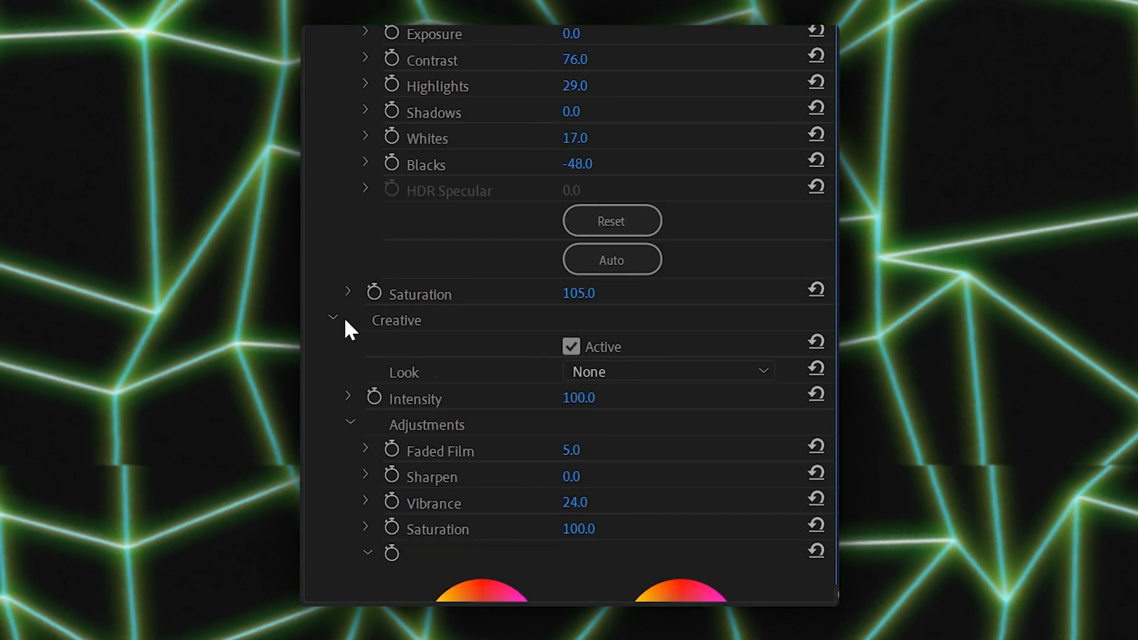
pyautogui.click(332, 318)
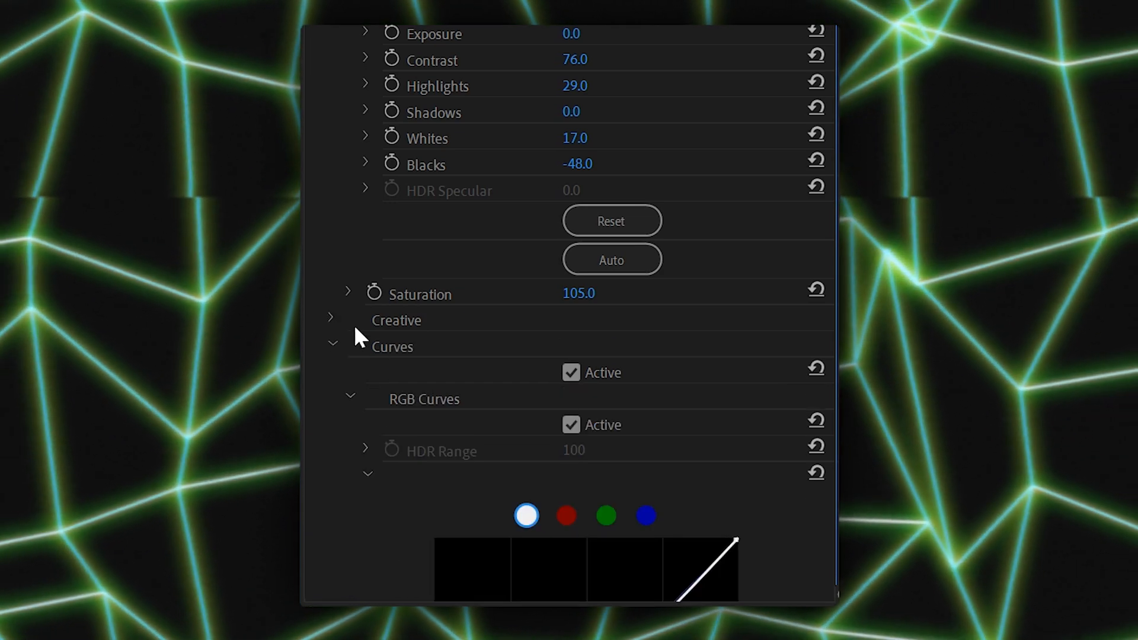
pyautogui.scroll(-3)
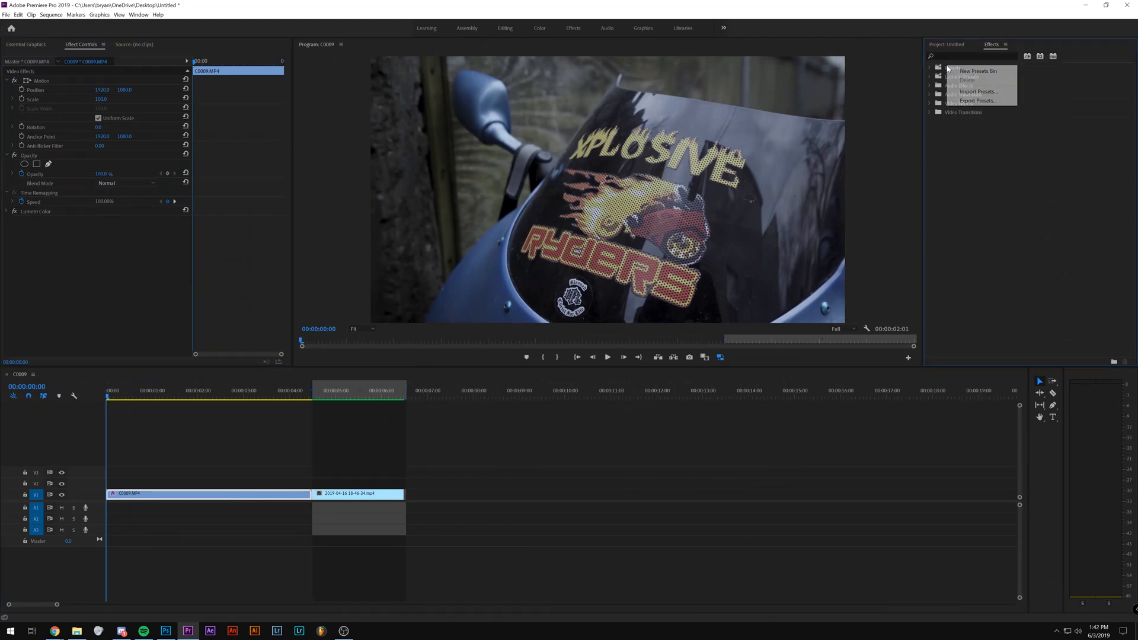
# Import the VHS/Hi8 .prfpse preset and apply it to the C0009 clip
pyautogui.click(978, 91)
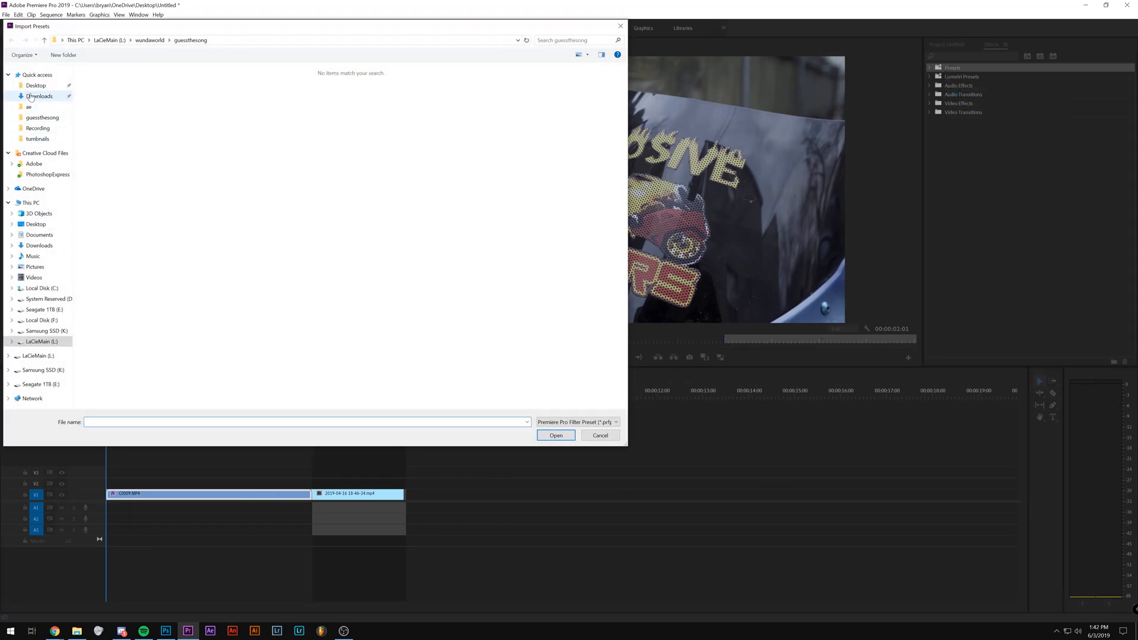
pyautogui.click(600, 435)
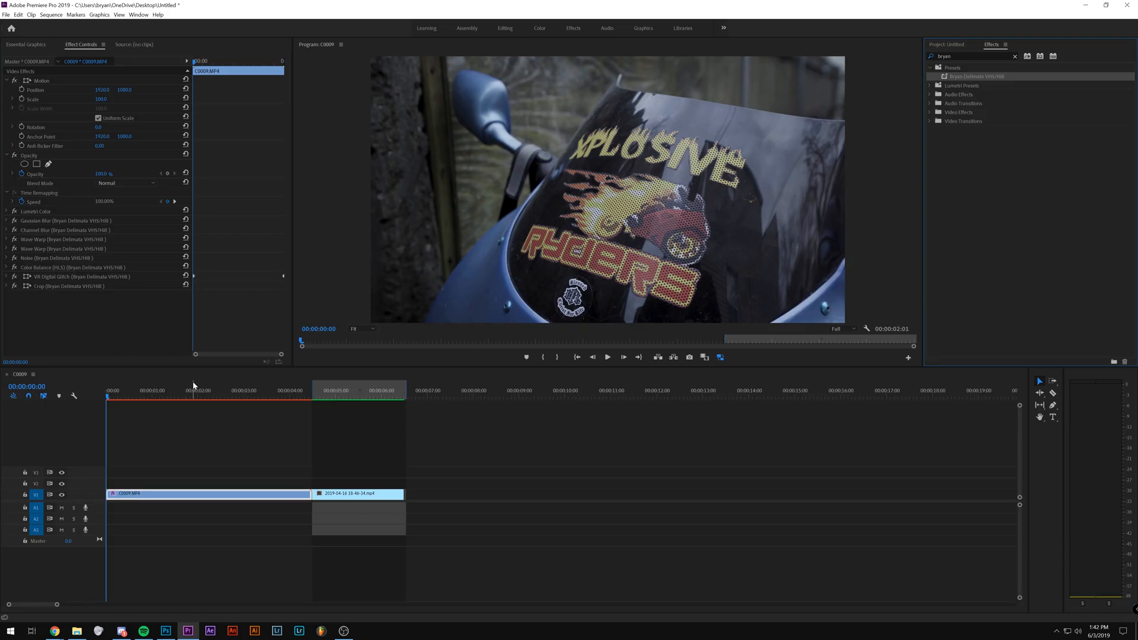
pyautogui.moveTo(173, 382)
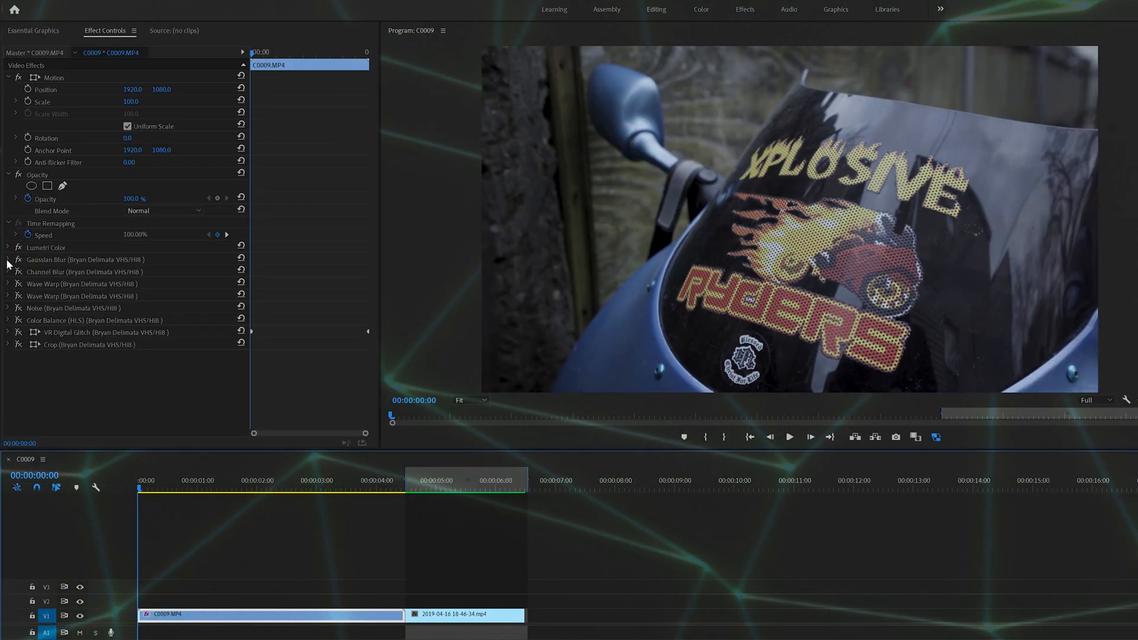
# Compare the clip with Gaussian Blur 7 off and on, then show Channel Blur's red 10, green 5 amounts
pyautogui.click(7, 259)
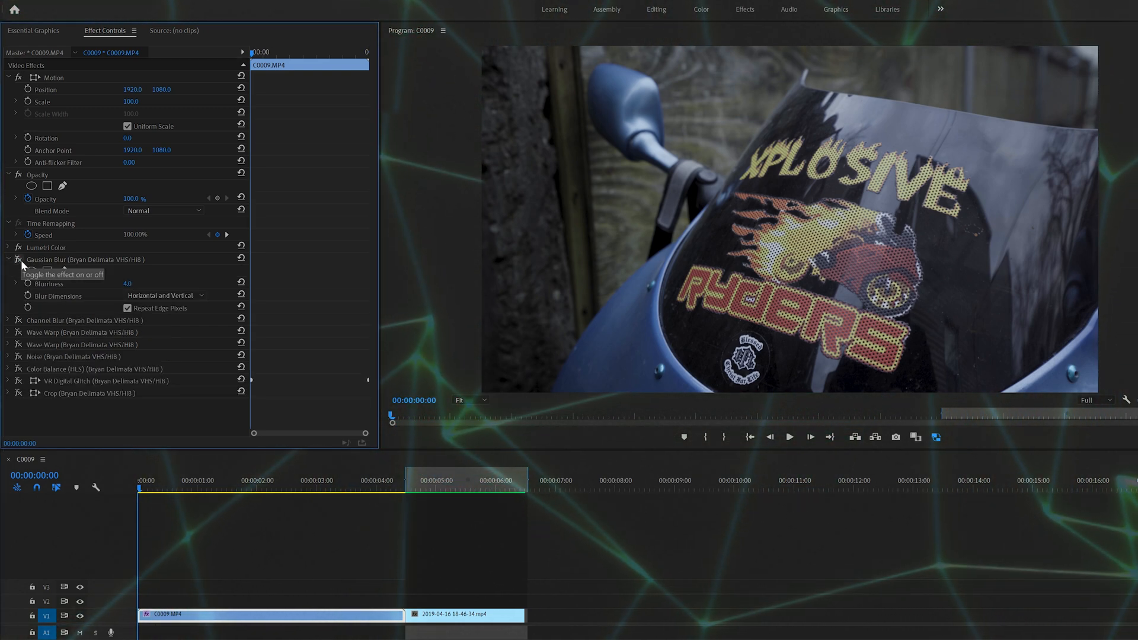
pyautogui.click(16, 259)
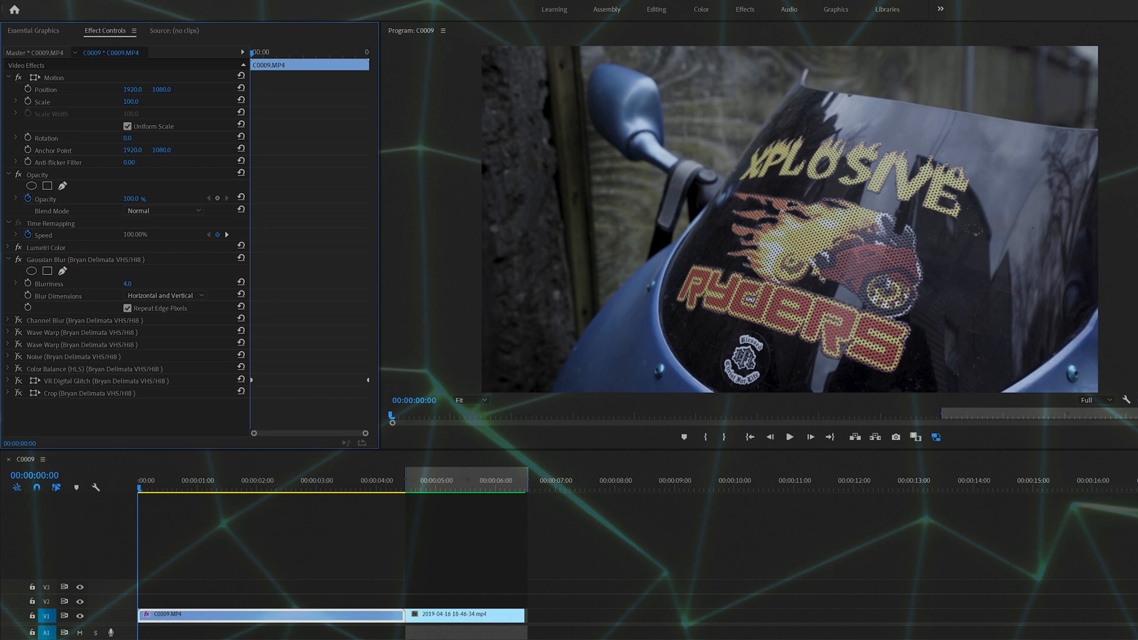
pyautogui.click(117, 283)
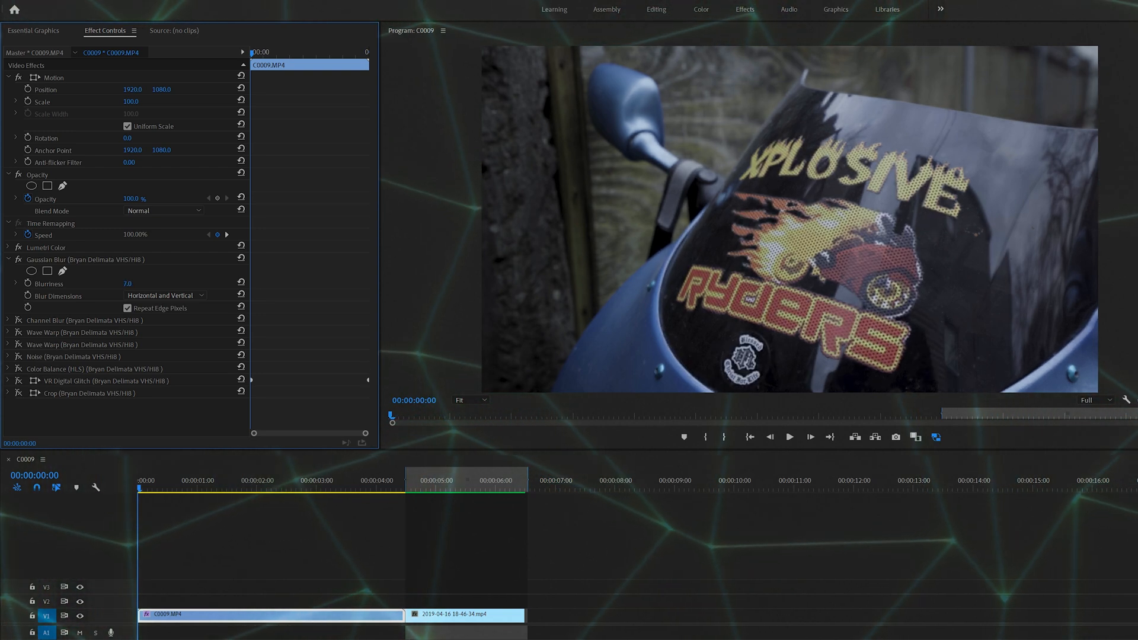
pyautogui.click(7, 260)
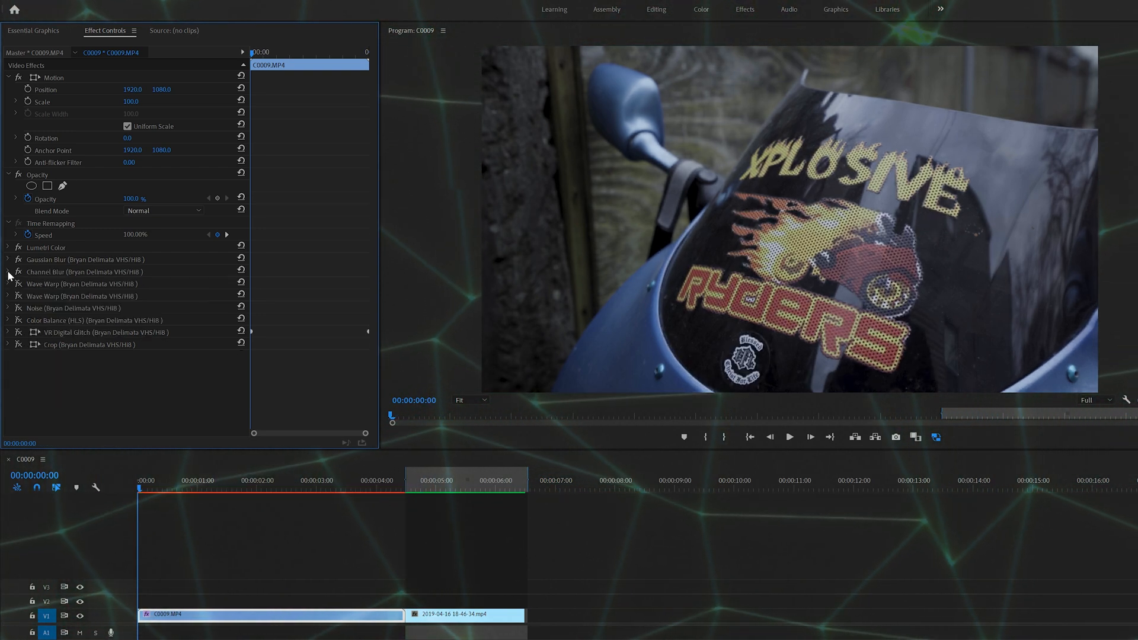
pyautogui.click(7, 272)
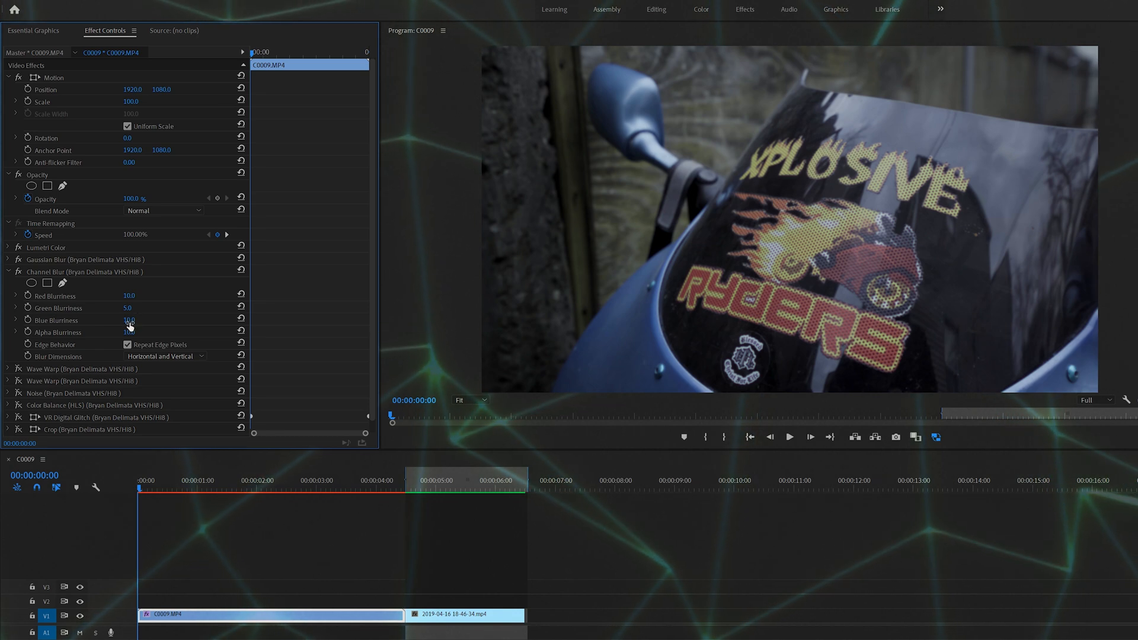
# Fold away Channel Blur and toggle the second Wave Warp distortion to compare
pyautogui.click(9, 272)
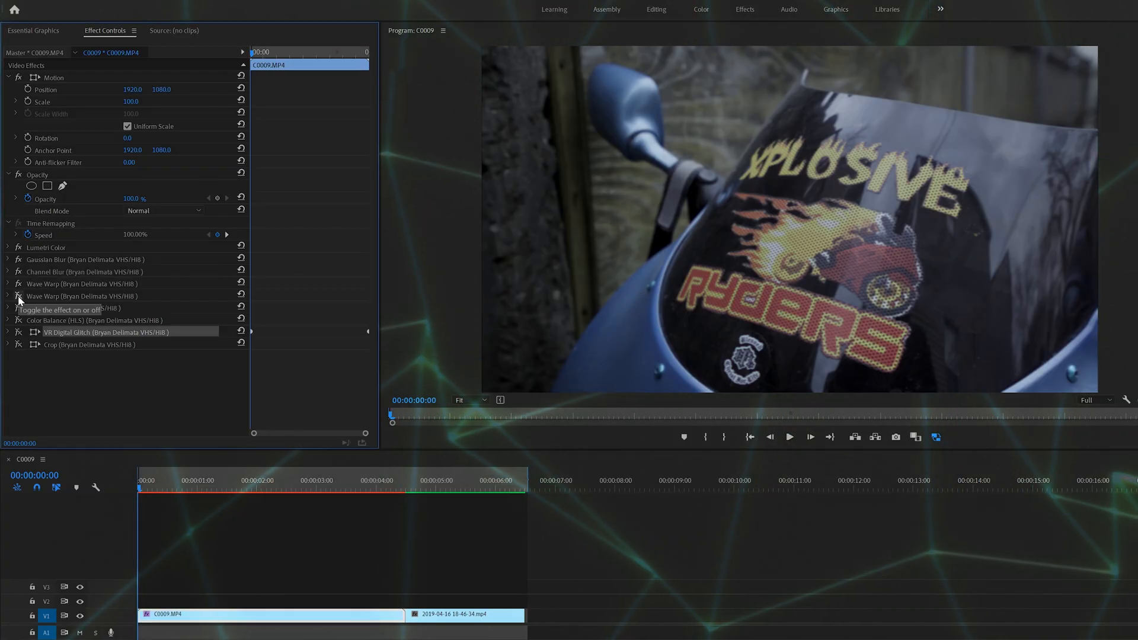
pyautogui.click(790, 436)
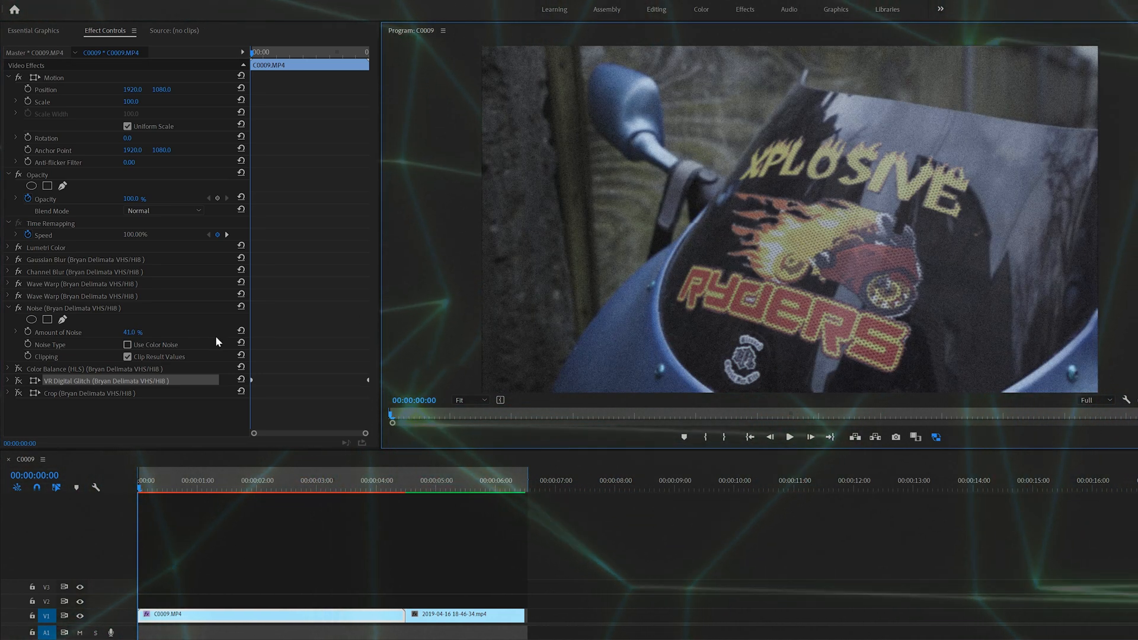
# Lower the Noise effect's grain amount from 41% for subtler grain
pyautogui.doubleClick(132, 332)
pyautogui.write('20')
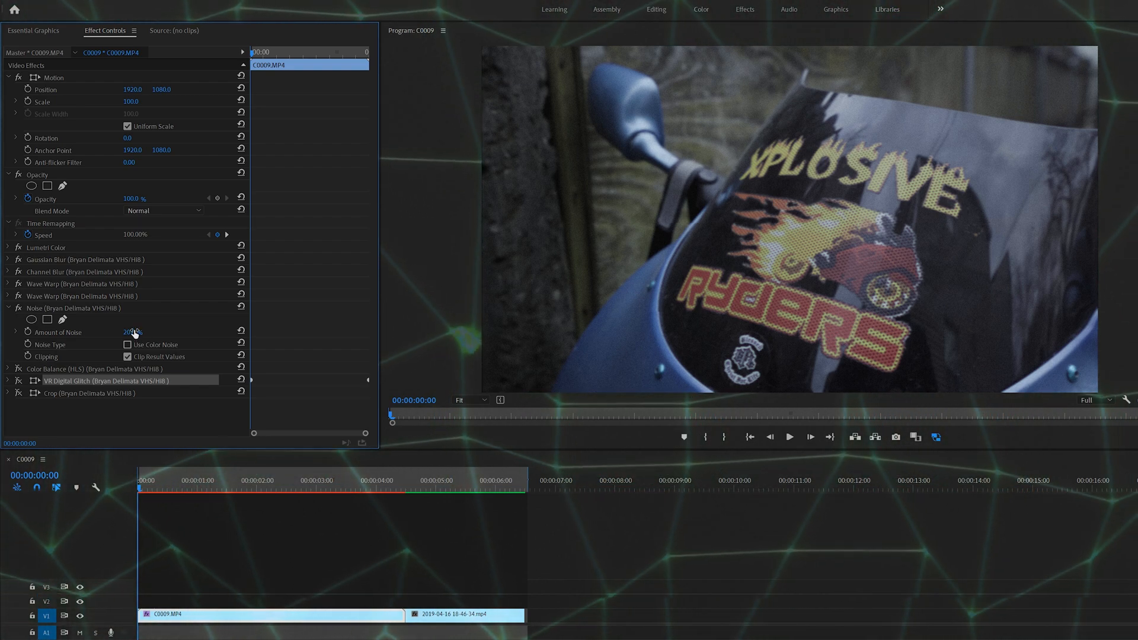
# Fold away Noise and switch the Color Balance (HLS) colour shift off to compare
pyautogui.click(8, 308)
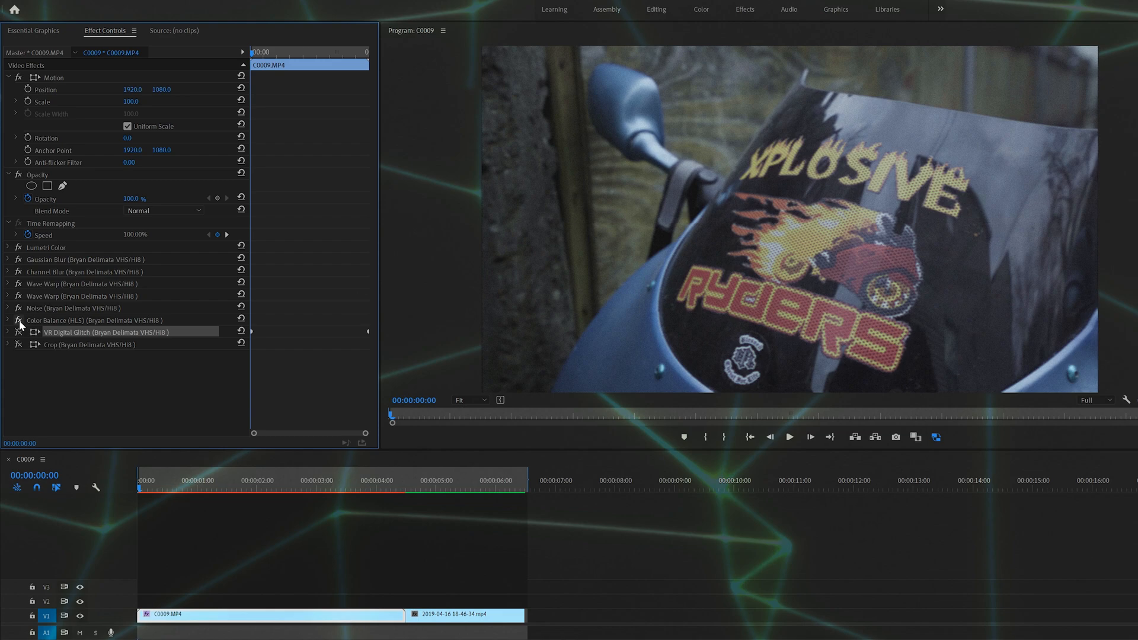
pyautogui.click(15, 321)
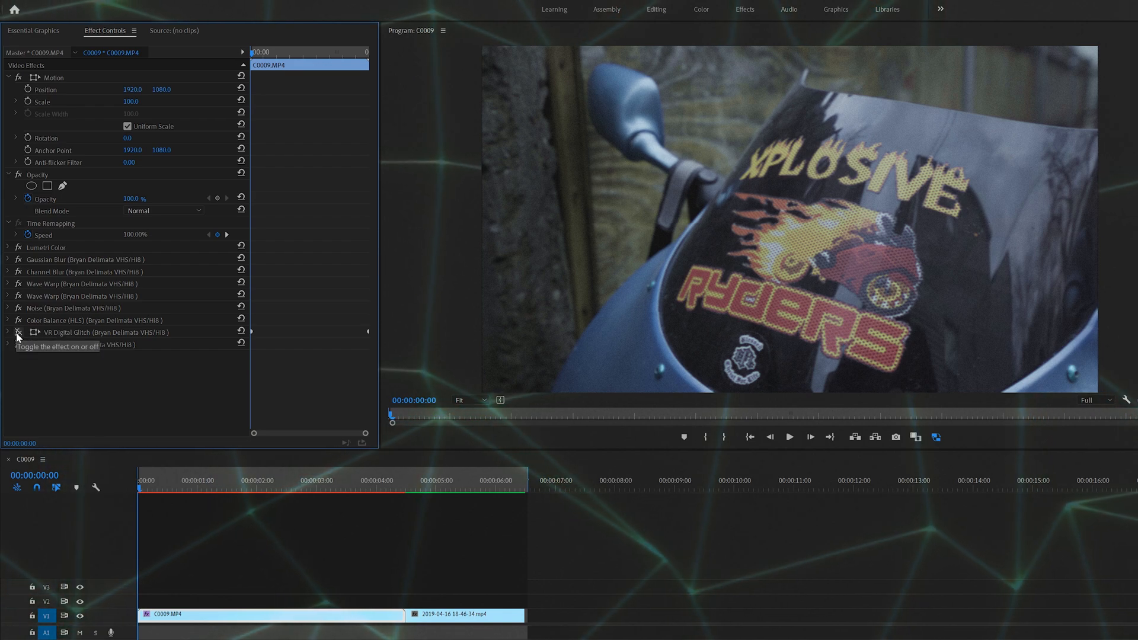
# Review VR Digital Glitch's field of view and distortion values and enable the 4:3 Crop
pyautogui.click(8, 332)
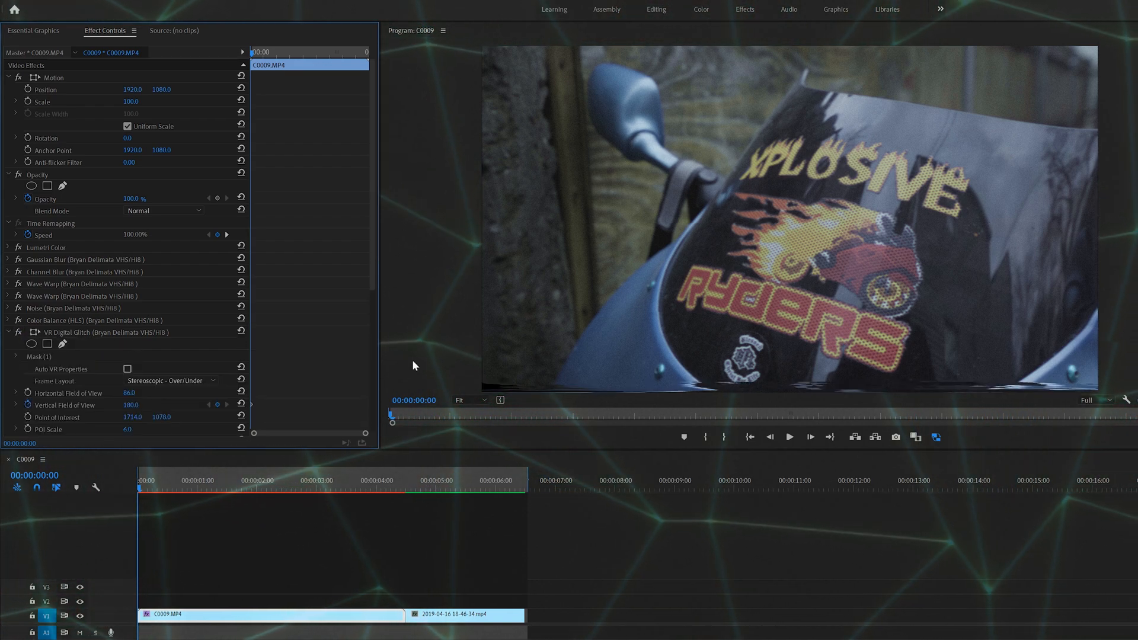
pyautogui.moveTo(1050, 399)
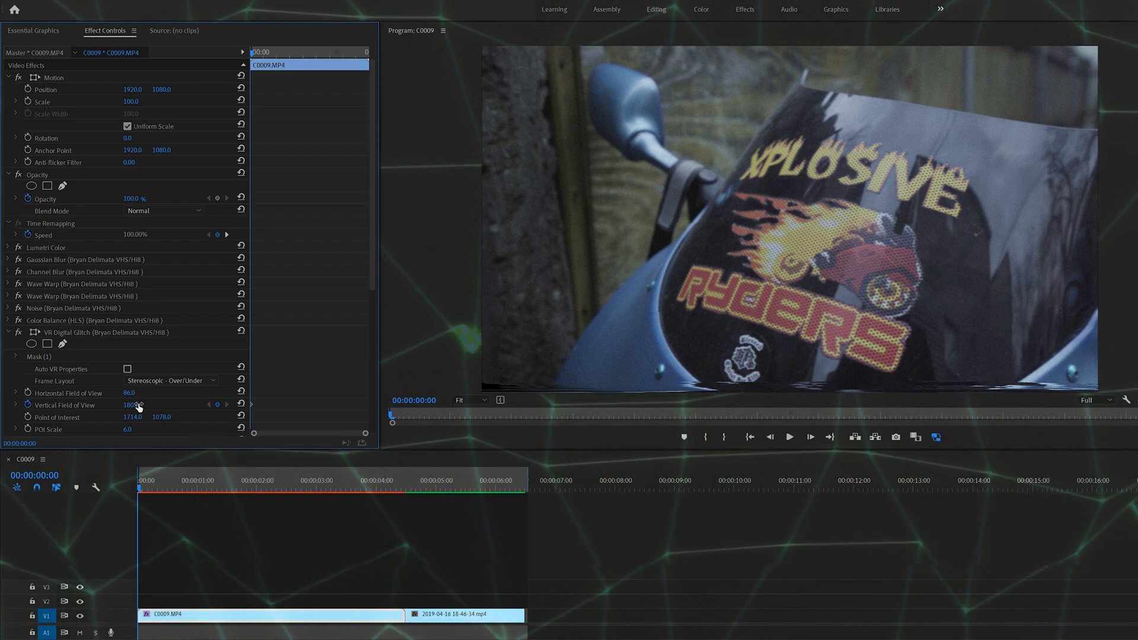
pyautogui.scroll(-3)
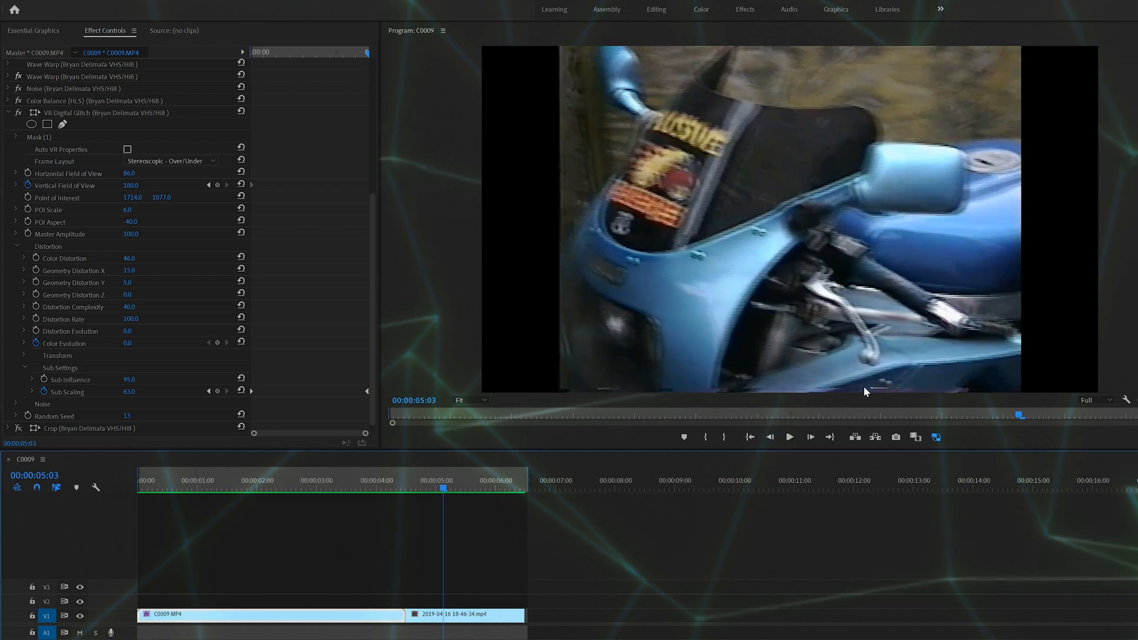
pyautogui.click(314, 486)
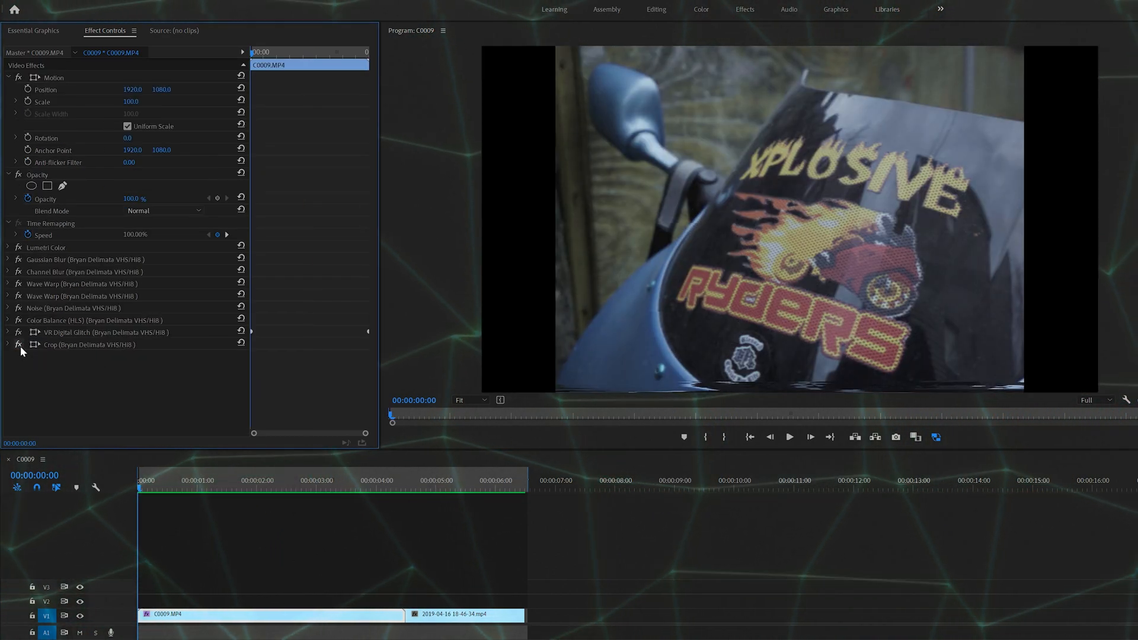
pyautogui.click(425, 493)
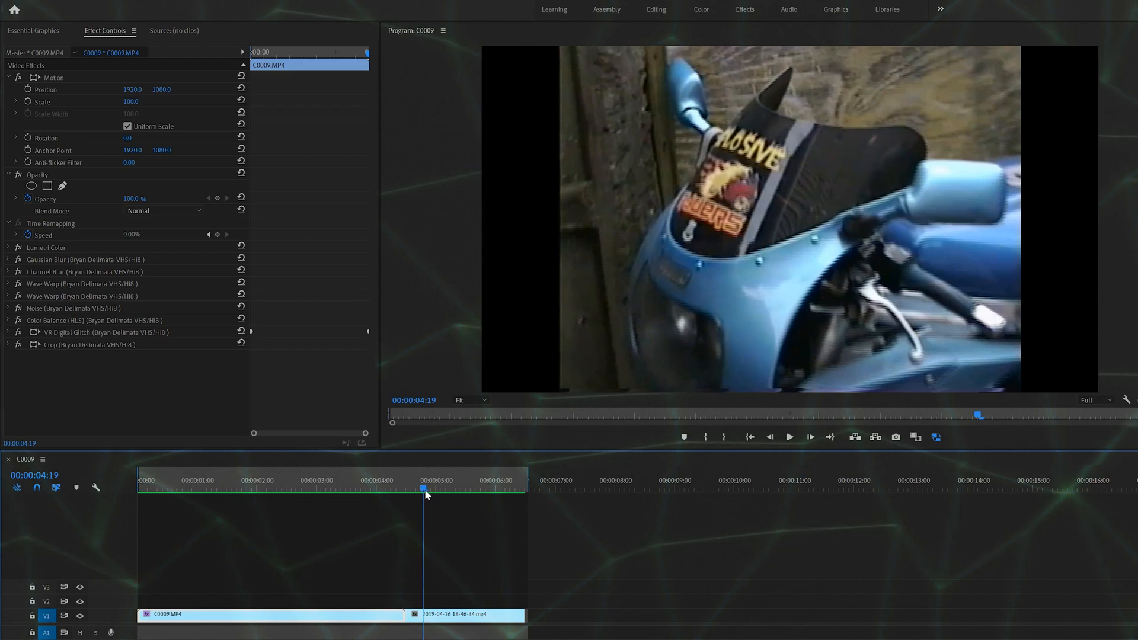
pyautogui.click(145, 486)
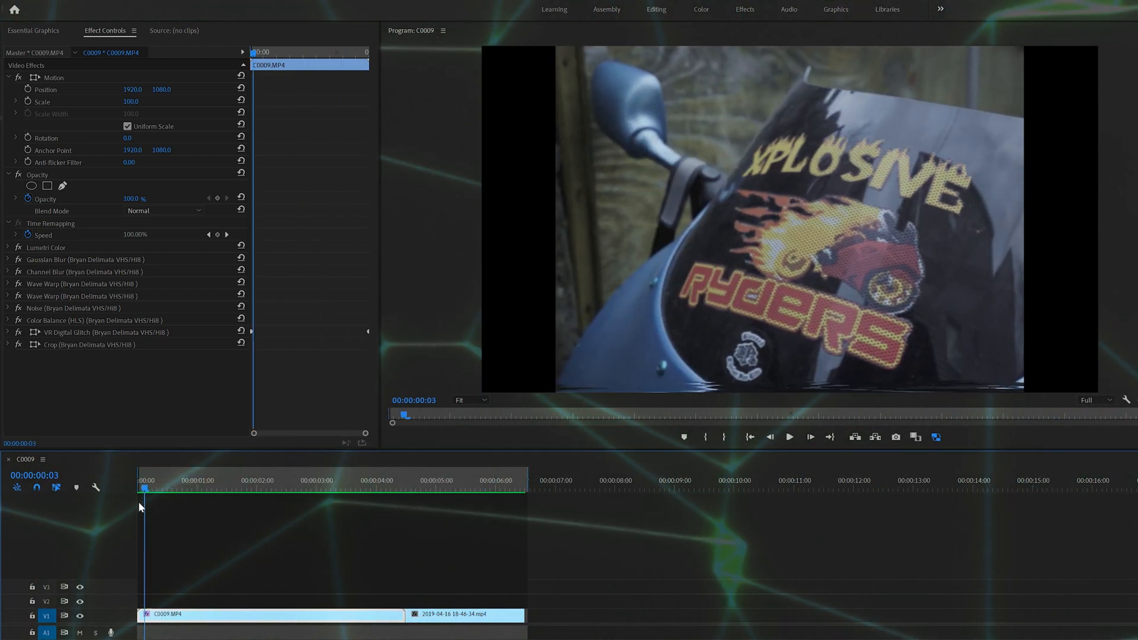